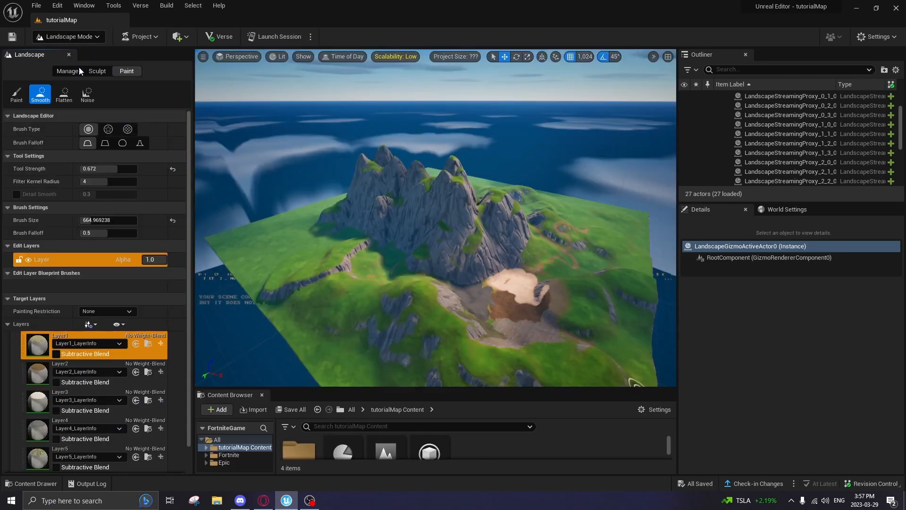
Activate the Splines tool under Landscape Manage on the mountain map.
{"action": "left_click", "coordinate": [67, 71]}
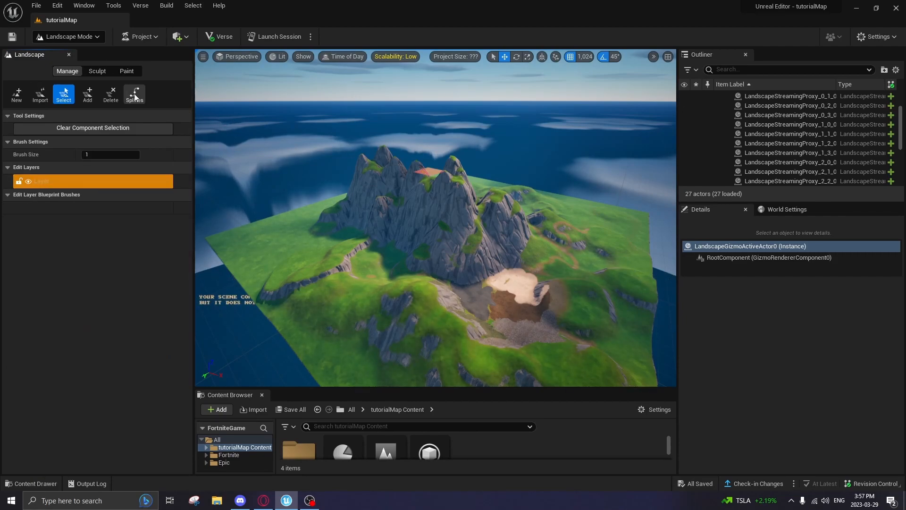
{"action": "left_click", "coordinate": [133, 93]}
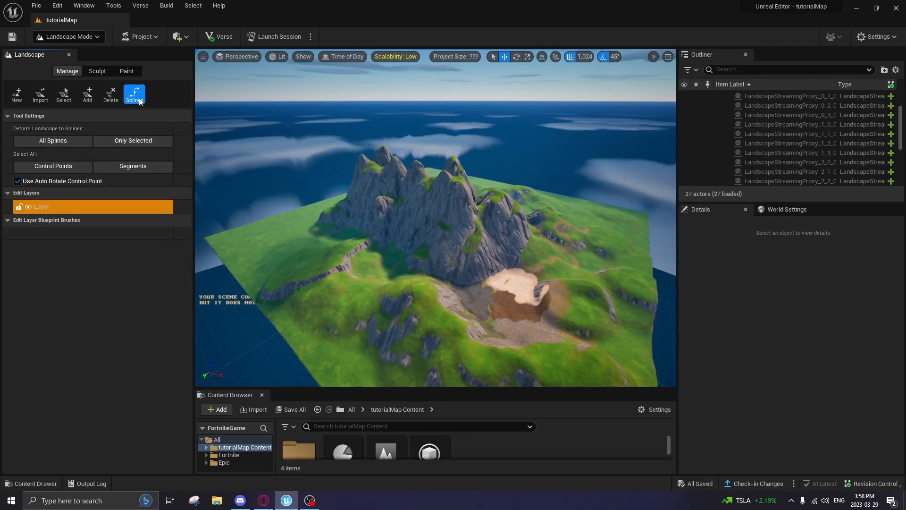
{"action": "mouse_move", "coordinate": [134, 94]}
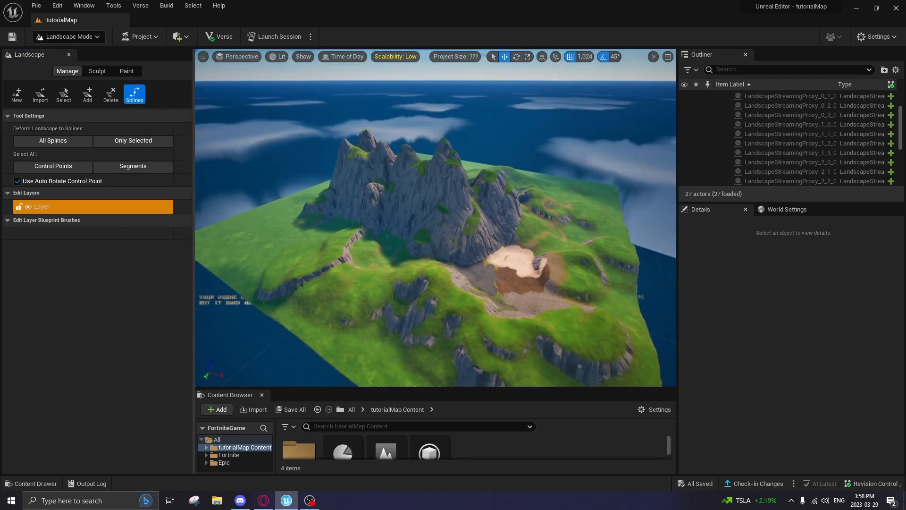
{"action": "left_click", "coordinate": [66, 37]}
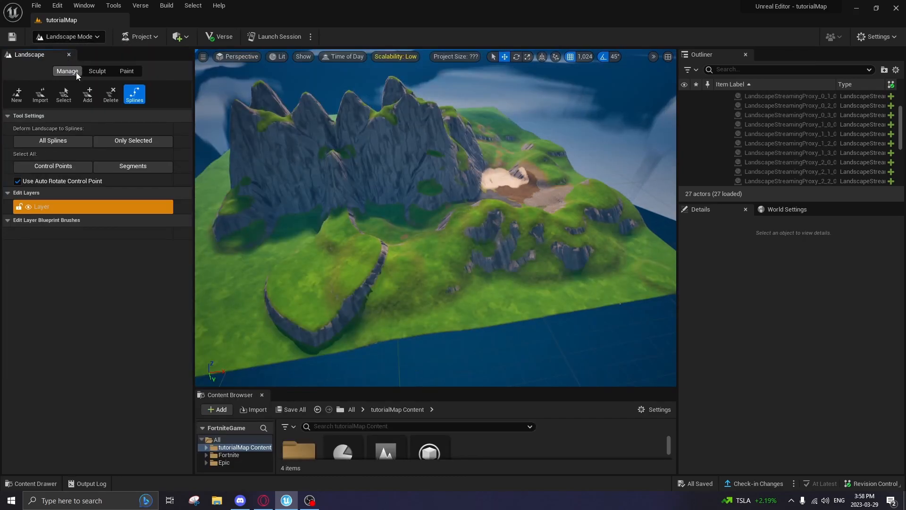
Flatten part of the hillside with the Flatten brush, then lay a two-point spline across the grass.
{"action": "left_click", "coordinate": [97, 71]}
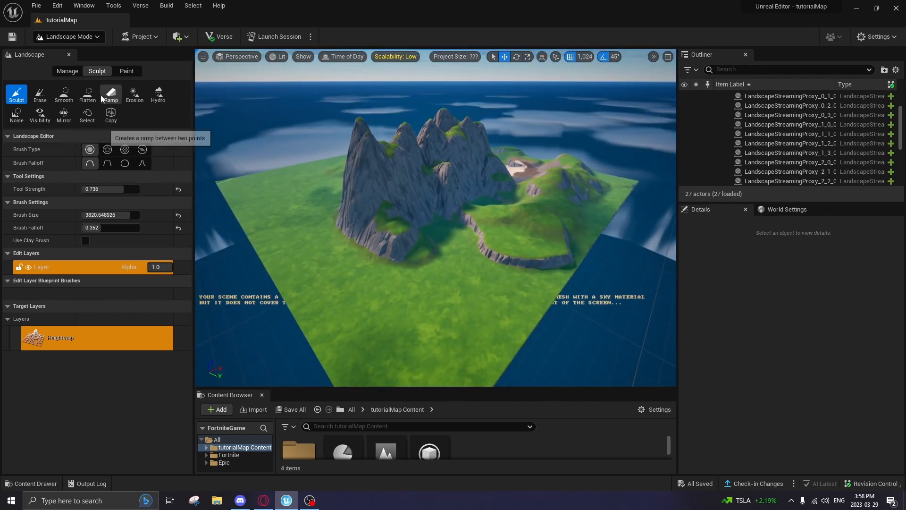
{"action": "left_click", "coordinate": [87, 94]}
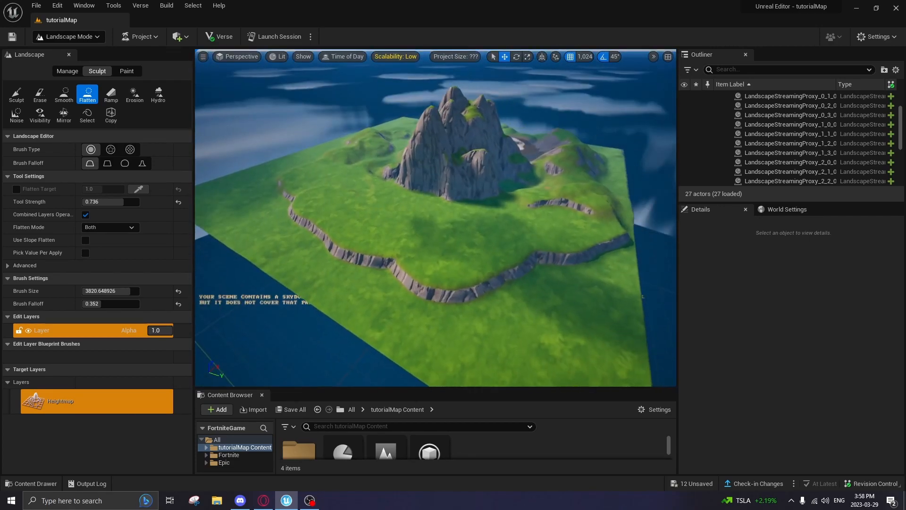
{"action": "left_click", "coordinate": [67, 71]}
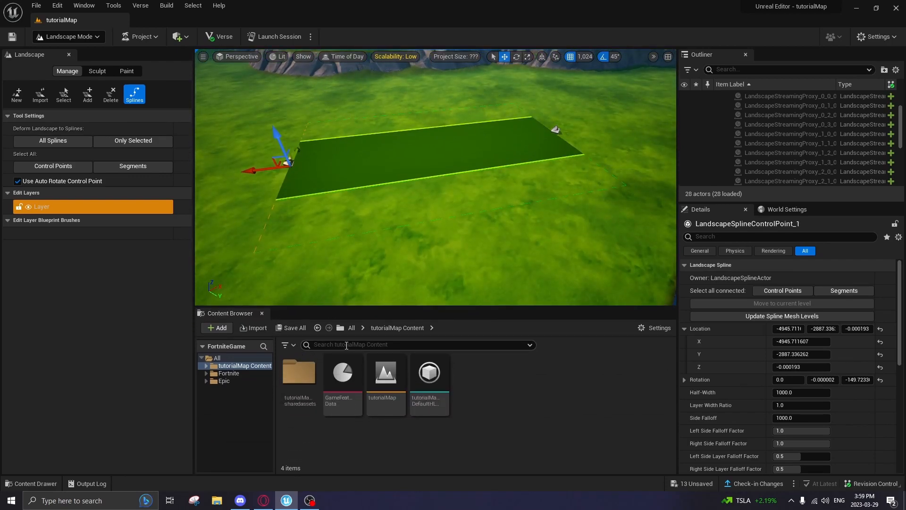
Add a Spline Meshes entry on the segment and assign the Road Straight asset as its mesh.
{"action": "type", "text": "road1"}
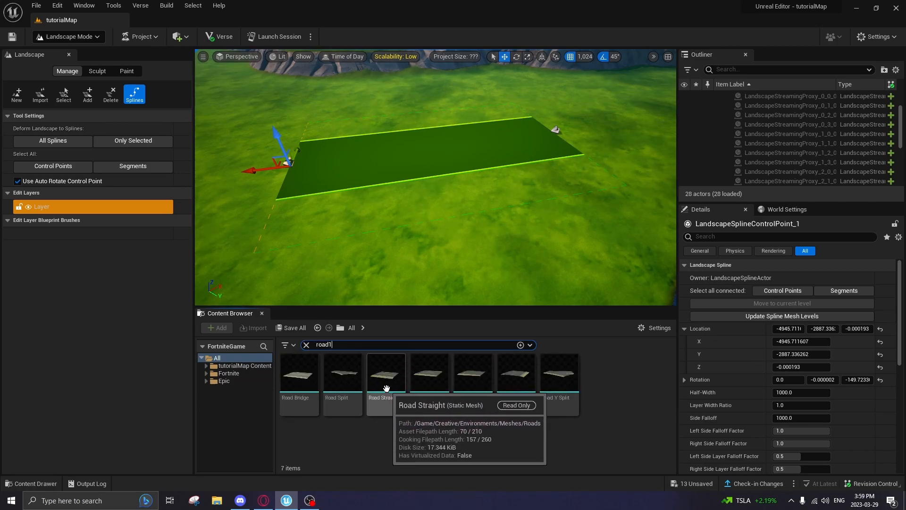
{"action": "left_click", "coordinate": [386, 373]}
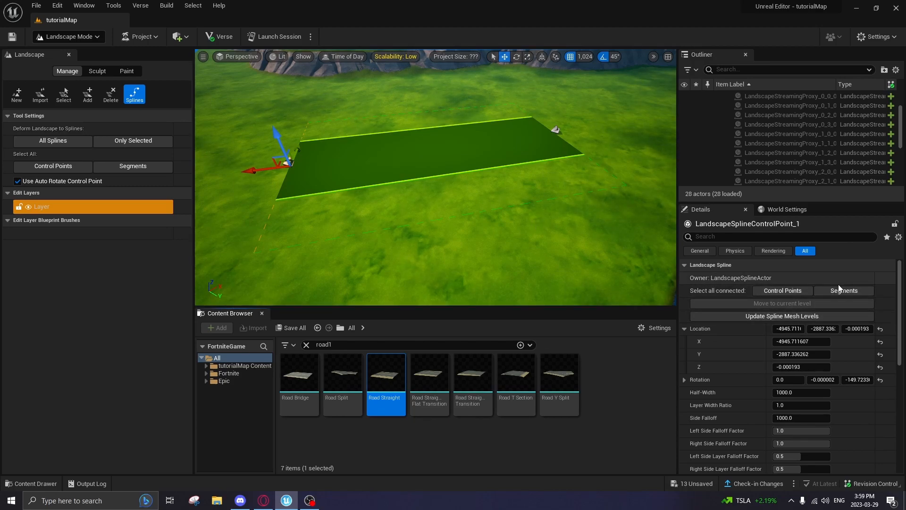
{"action": "left_click", "coordinate": [843, 290]}
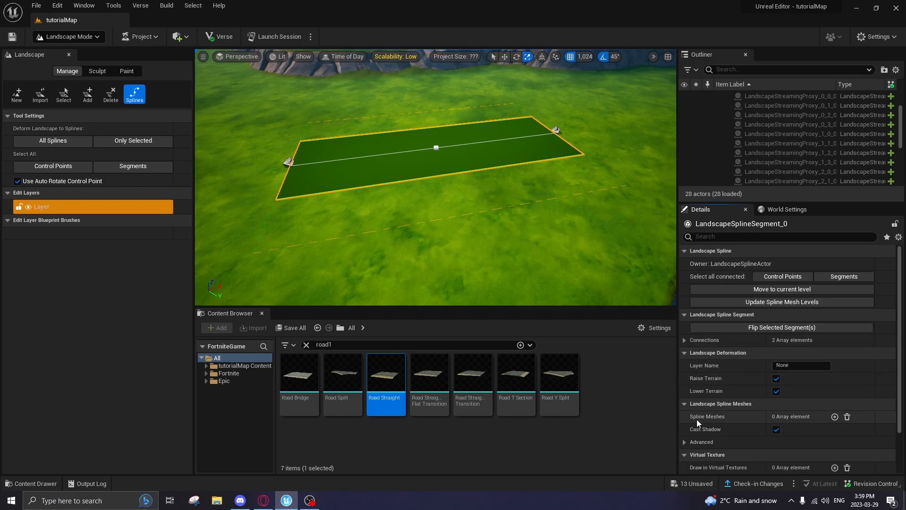
{"action": "mouse_move", "coordinate": [835, 417]}
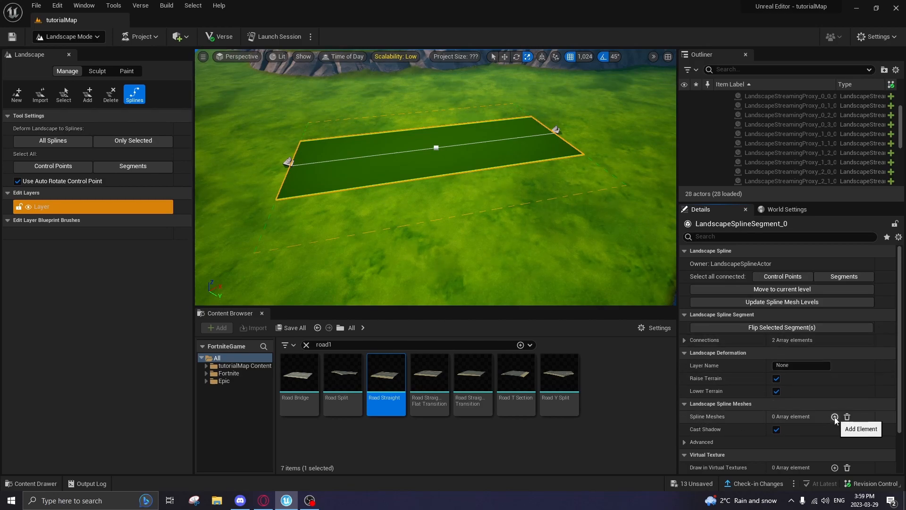
{"action": "left_click", "coordinate": [834, 417]}
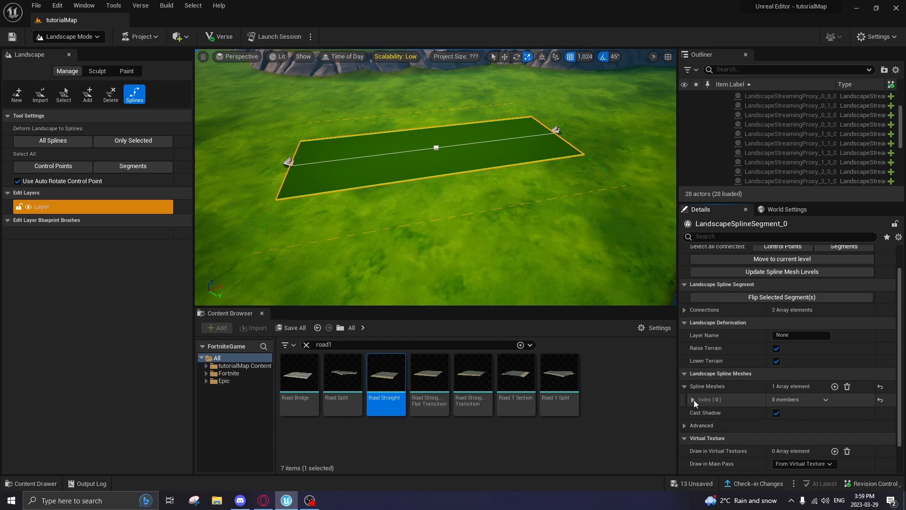
{"action": "left_click", "coordinate": [693, 398]}
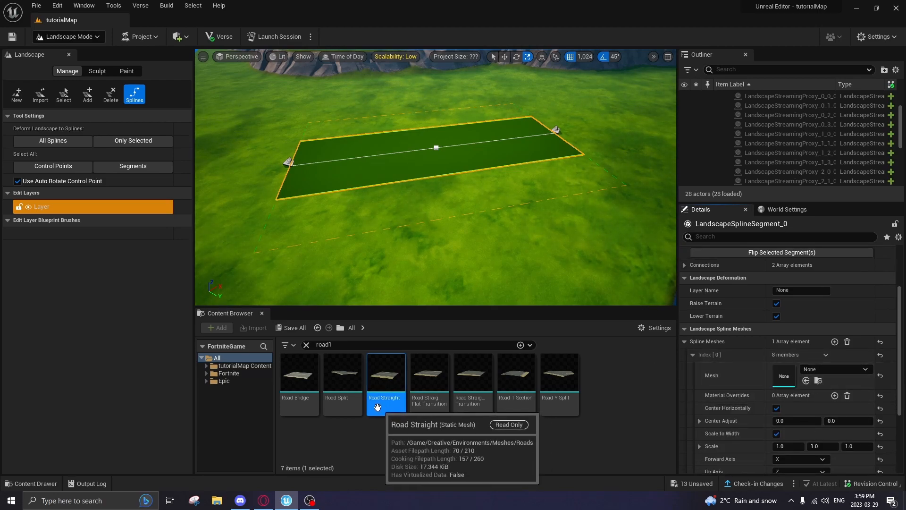
{"action": "left_click_drag", "start_coordinate": [386, 373], "coordinate": [821, 375]}
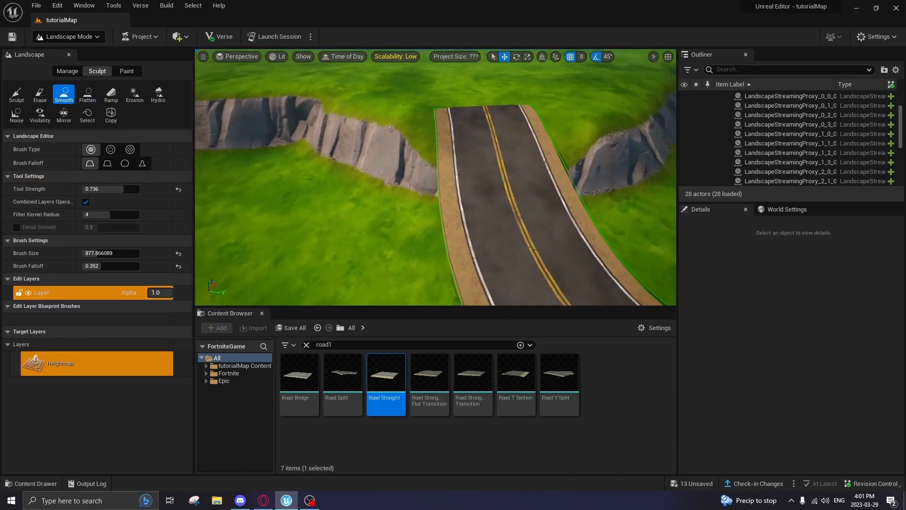
Add spline control points along the hill for a winding road, then smooth the terrain around it.
{"action": "left_click", "coordinate": [66, 70]}
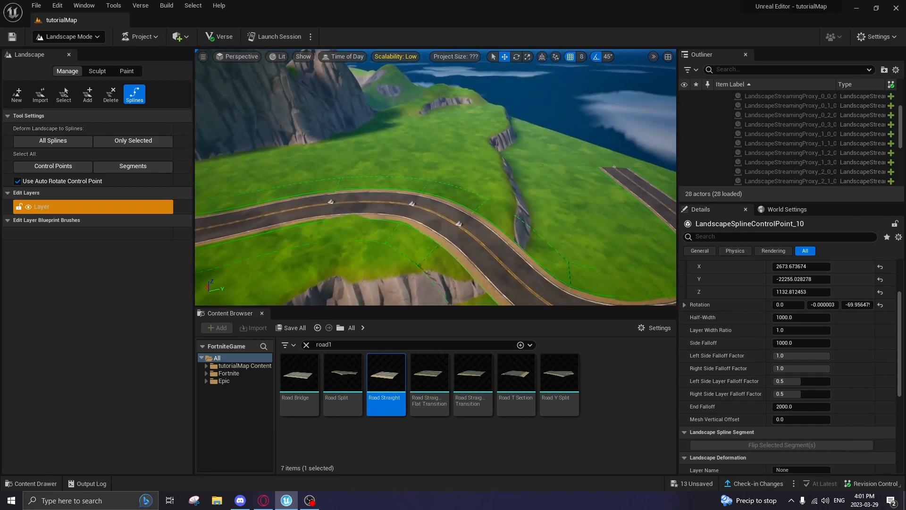
{"action": "left_click", "coordinate": [96, 71]}
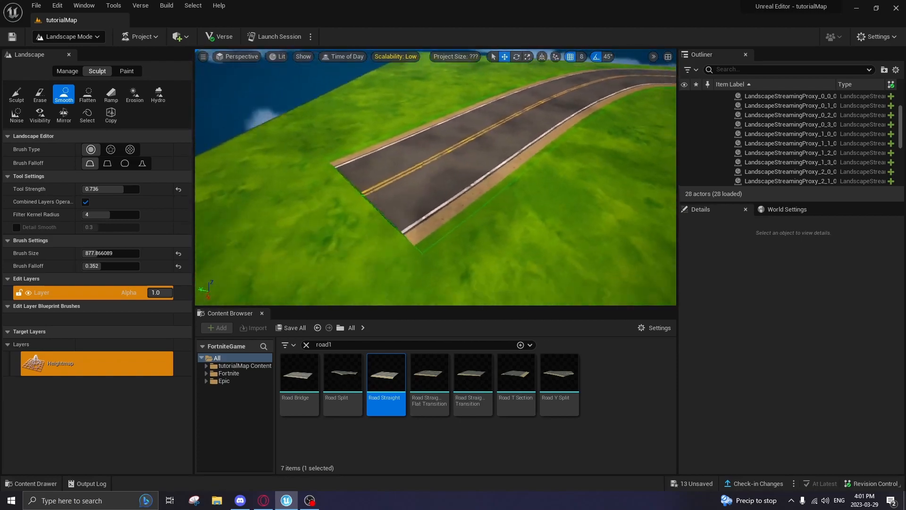
Brush Layer1 dirt along both road edges and around the road's end, then smooth the layer.
{"action": "left_click", "coordinate": [127, 71]}
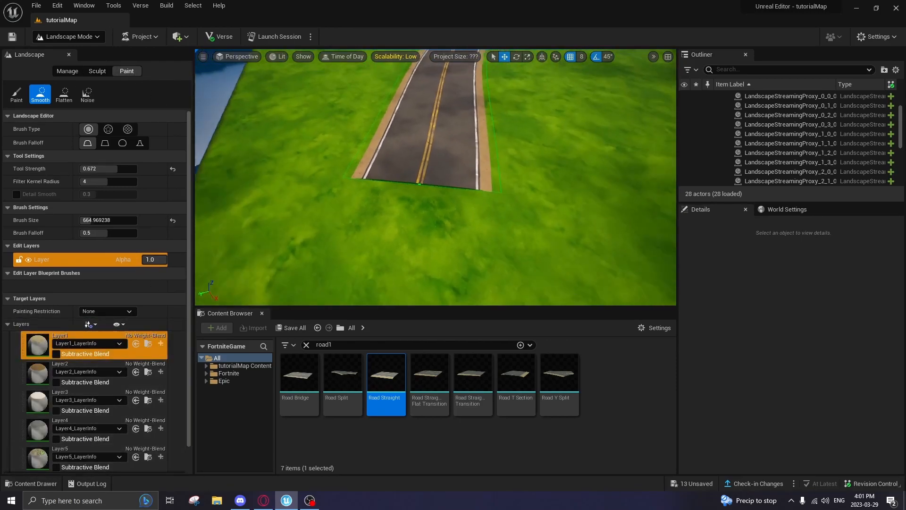
{"action": "left_click", "coordinate": [16, 93]}
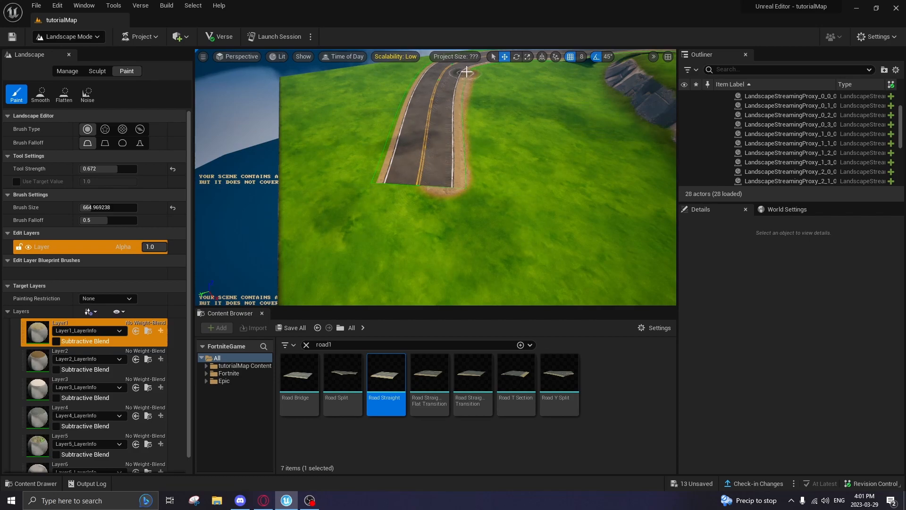
{"action": "left_click_drag", "start_coordinate": [465, 72], "coordinate": [387, 170]}
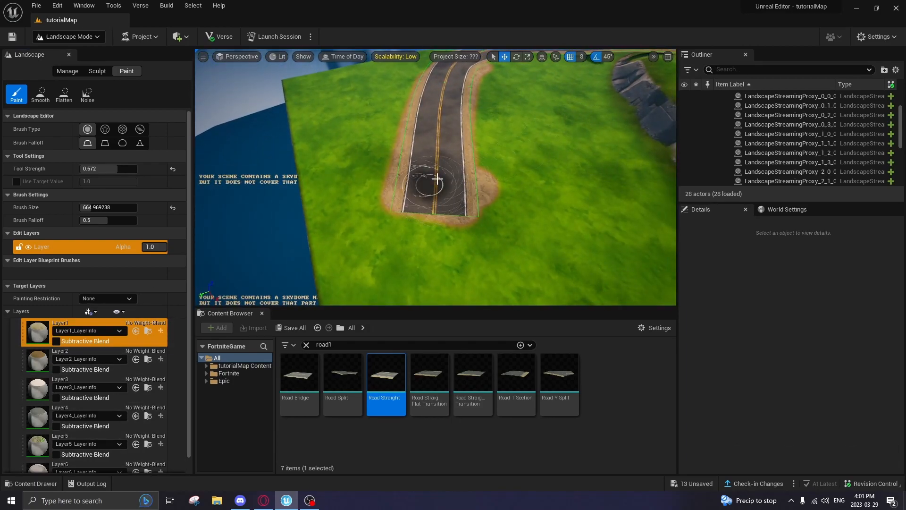
{"action": "left_click", "coordinate": [876, 37]}
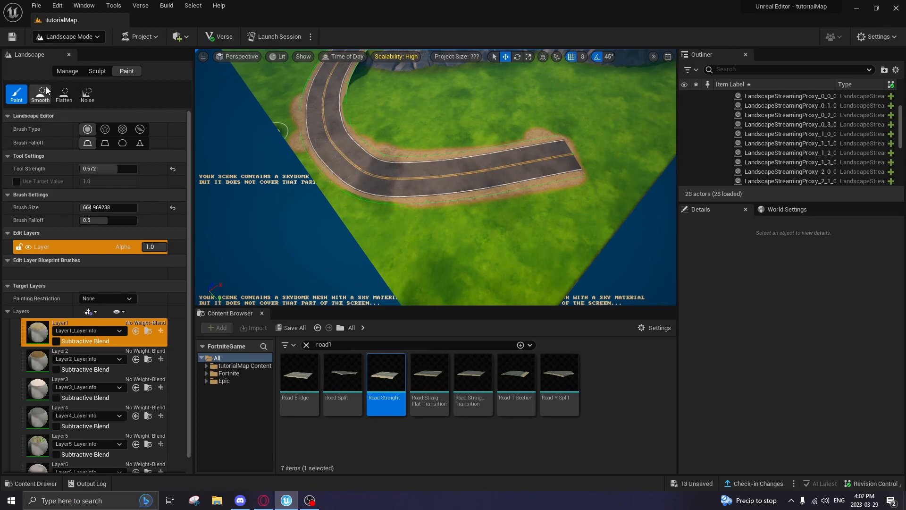
{"action": "left_click", "coordinate": [40, 93]}
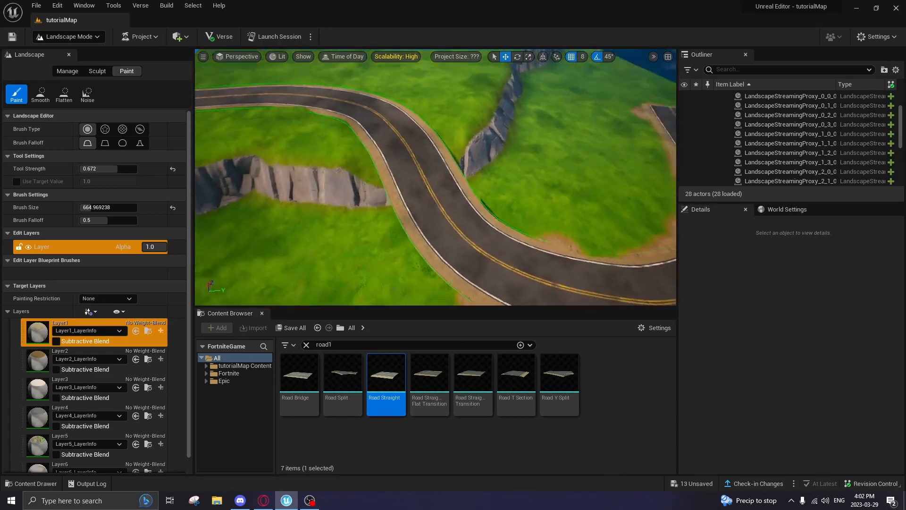
{"action": "left_click", "coordinate": [40, 94]}
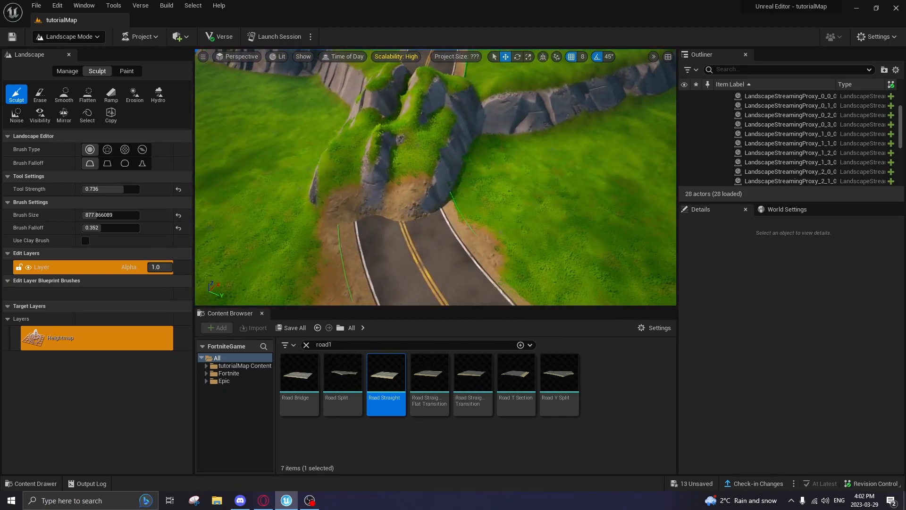
{"action": "mouse_move", "coordinate": [157, 92]}
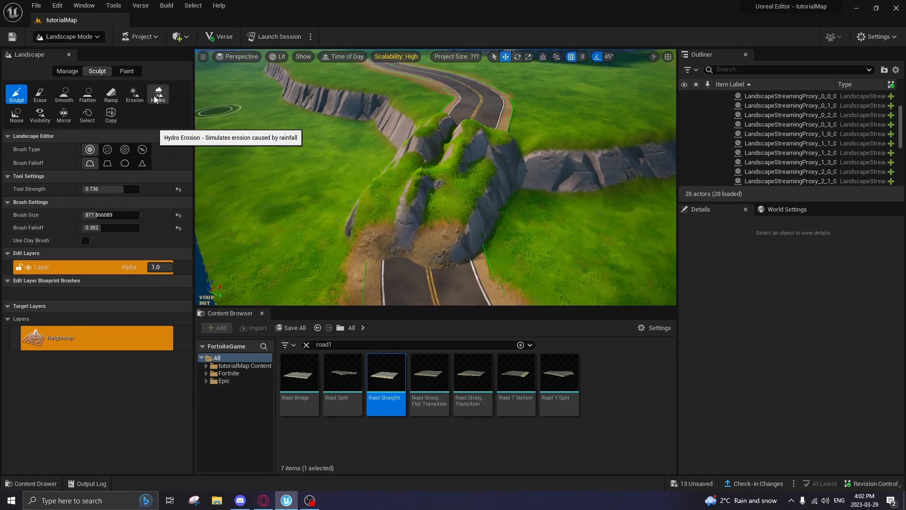
Alternate Erosion and Sculpt brushes to remove grass bumps spilling over the road edges.
{"action": "left_click", "coordinate": [134, 95]}
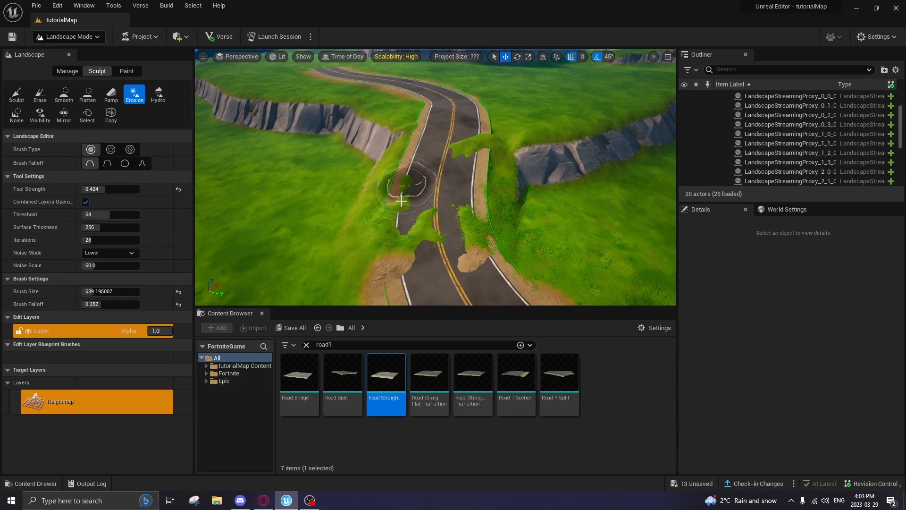
{"action": "left_click", "coordinate": [16, 96]}
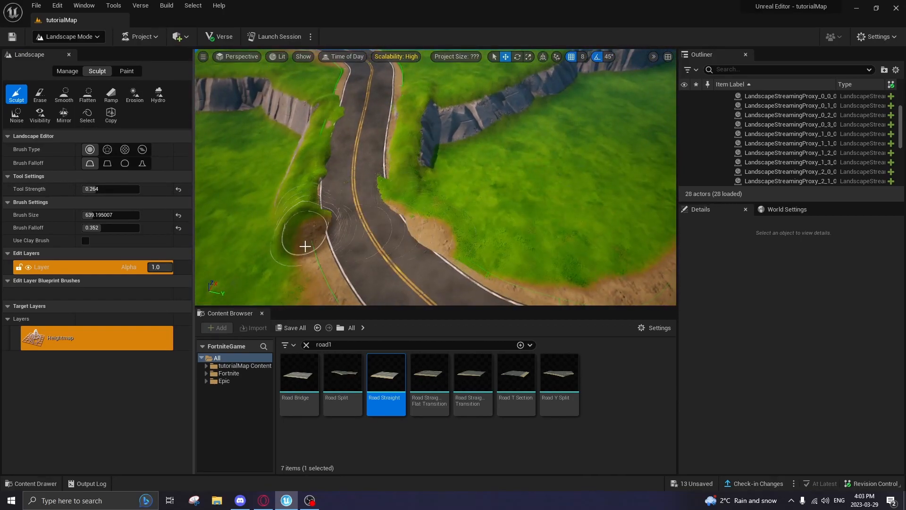
{"action": "left_click", "coordinate": [134, 94]}
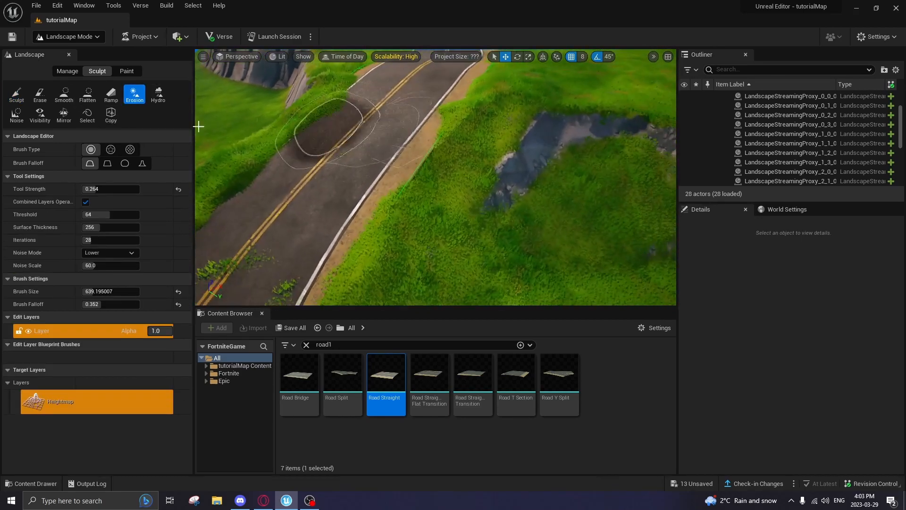
{"action": "left_click", "coordinate": [16, 95]}
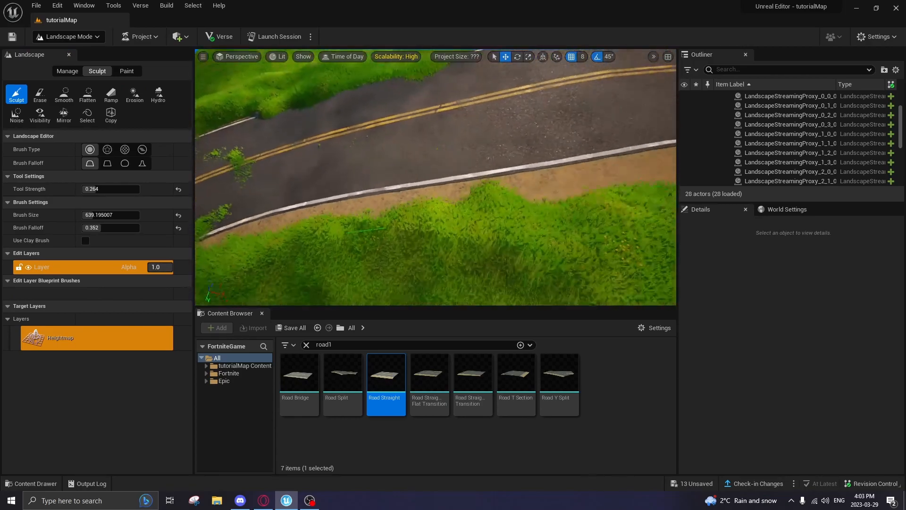
{"action": "left_click", "coordinate": [133, 93]}
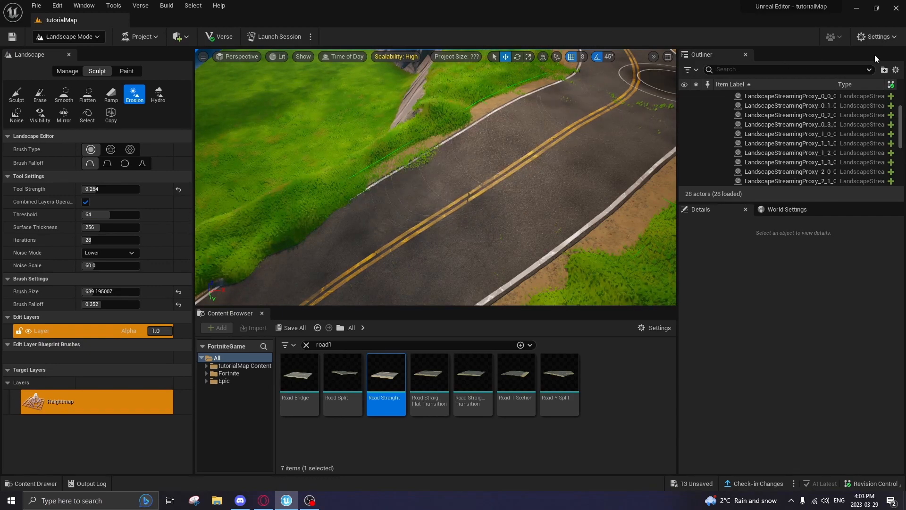
Set Engine Scalability Settings to Low and return to the Paint tools.
{"action": "left_click", "coordinate": [877, 36]}
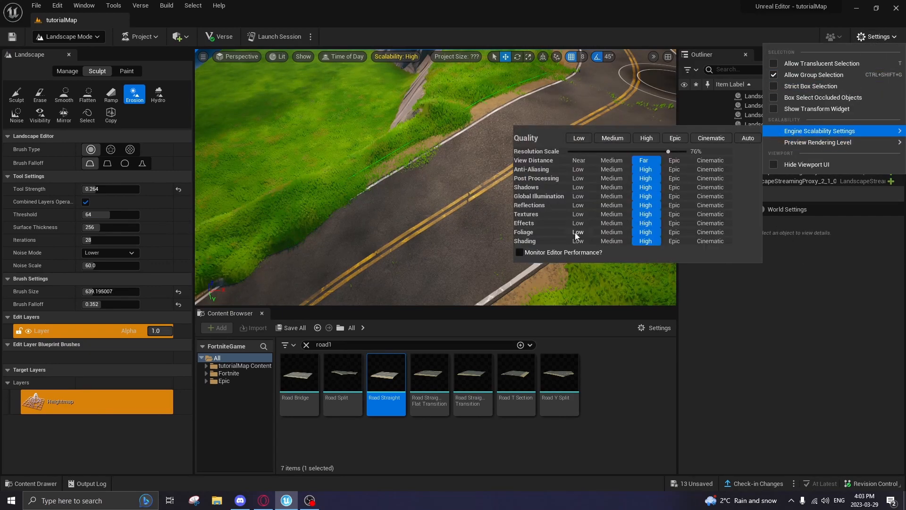
{"action": "left_click", "coordinate": [577, 138]}
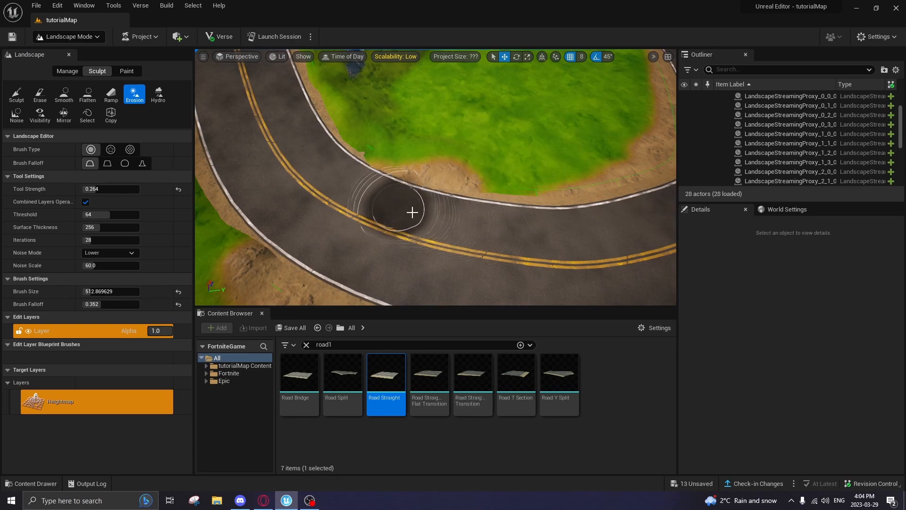
{"action": "left_click", "coordinate": [125, 71]}
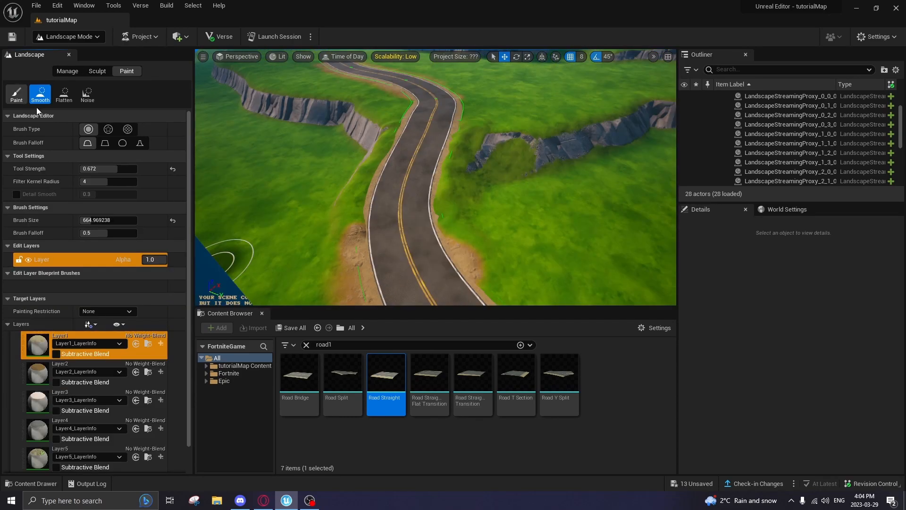
Paint dirt verges along the winding road and smooth them, bringing the mountain into view.
{"action": "left_click", "coordinate": [16, 95]}
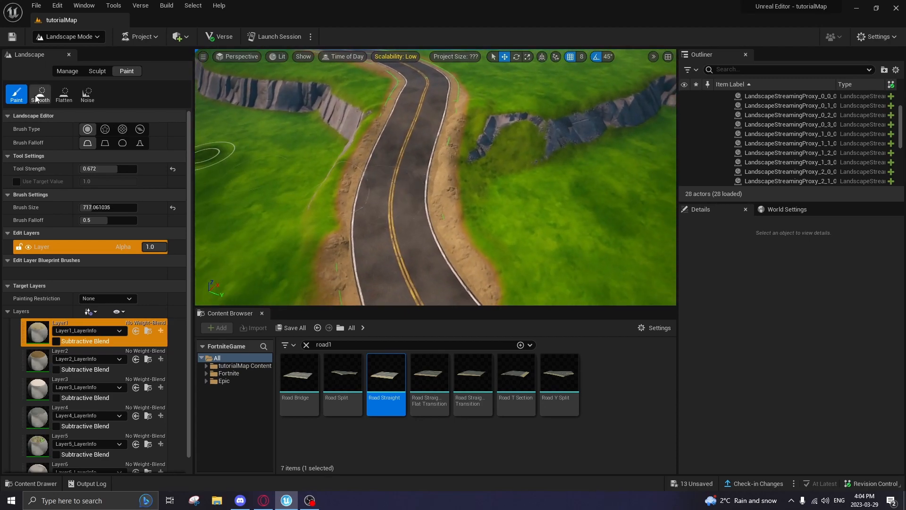
{"action": "left_click", "coordinate": [41, 95]}
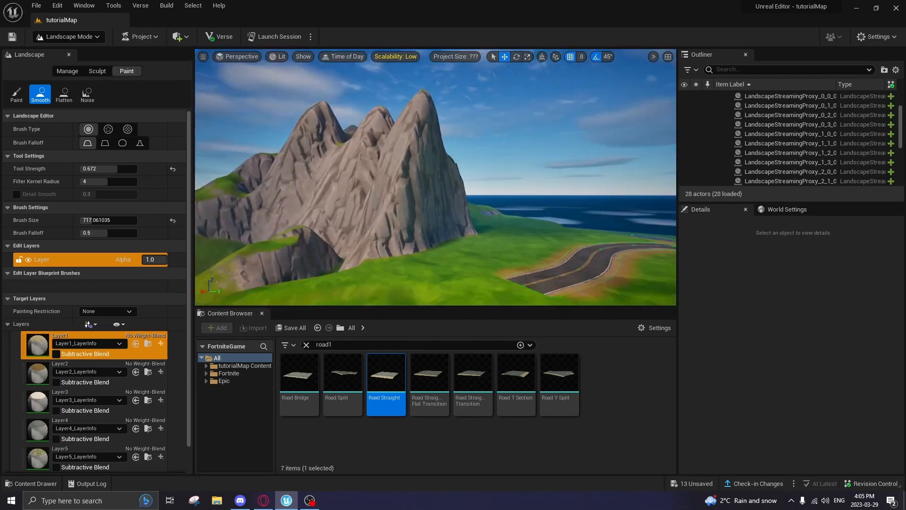
Build a wide Ramp from the mountain base up the slope with Add Ramp.
{"action": "left_click", "coordinate": [96, 71]}
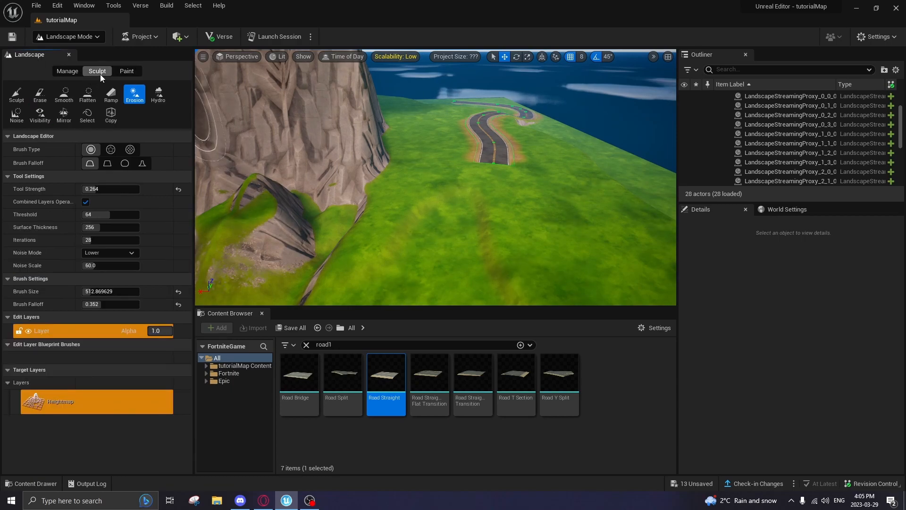
{"action": "left_click", "coordinate": [110, 95]}
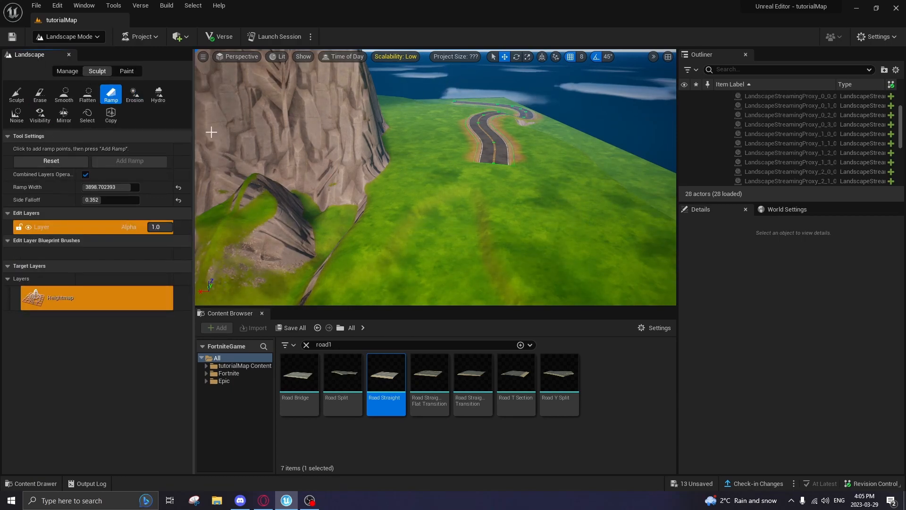
{"action": "mouse_move", "coordinate": [110, 95]}
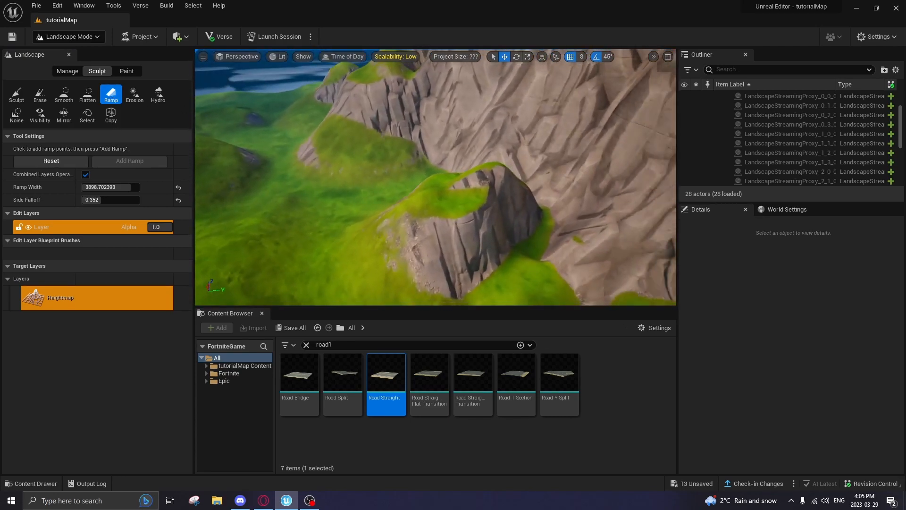
{"action": "left_click_drag", "start_coordinate": [434, 173], "coordinate": [434, 215]}
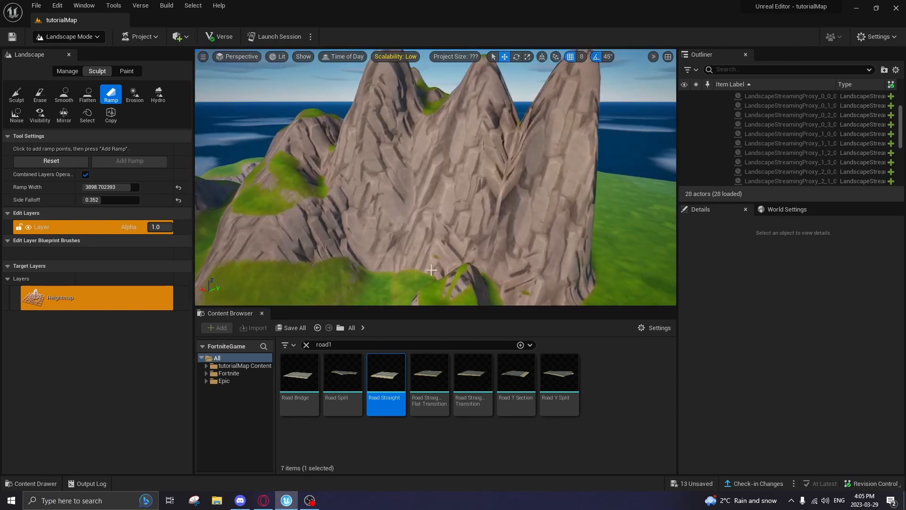
{"action": "left_click", "coordinate": [431, 269]}
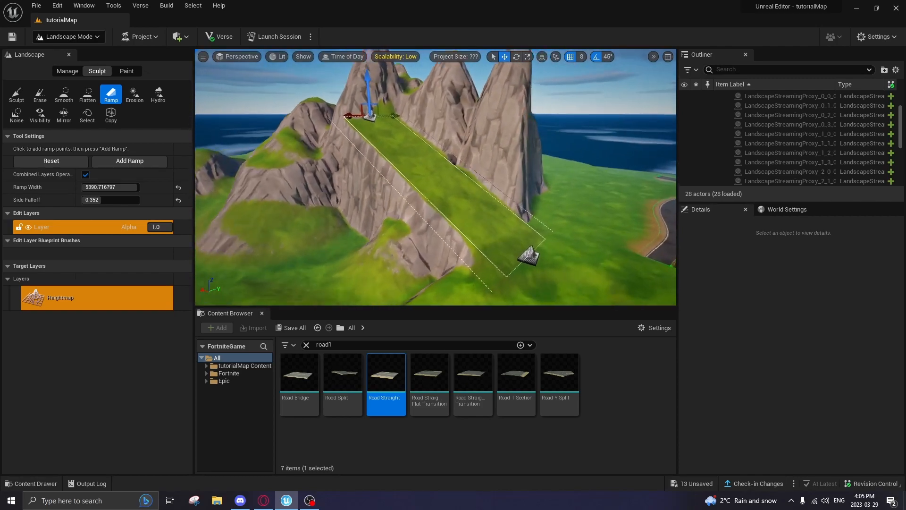
{"action": "left_click", "coordinate": [134, 94]}
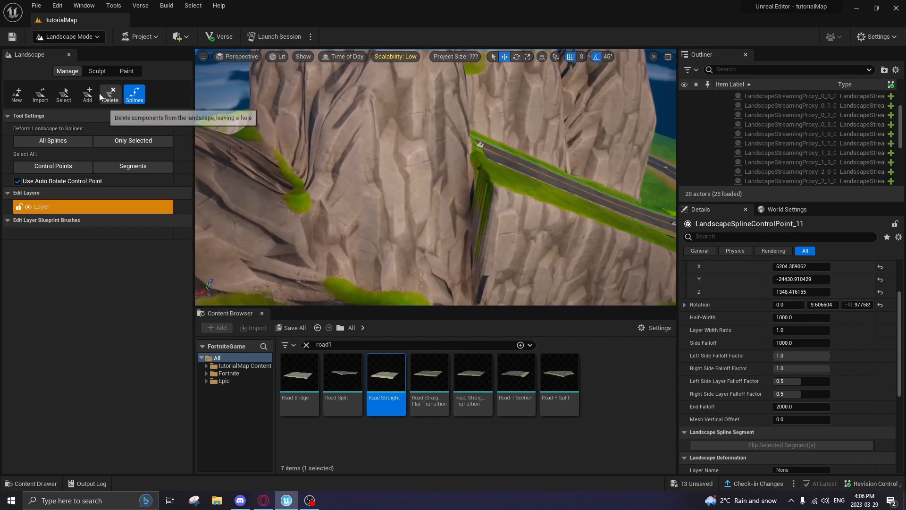
Flatten the rock around the road's upper end on the ramp with the Flatten brush.
{"action": "left_click", "coordinate": [97, 71]}
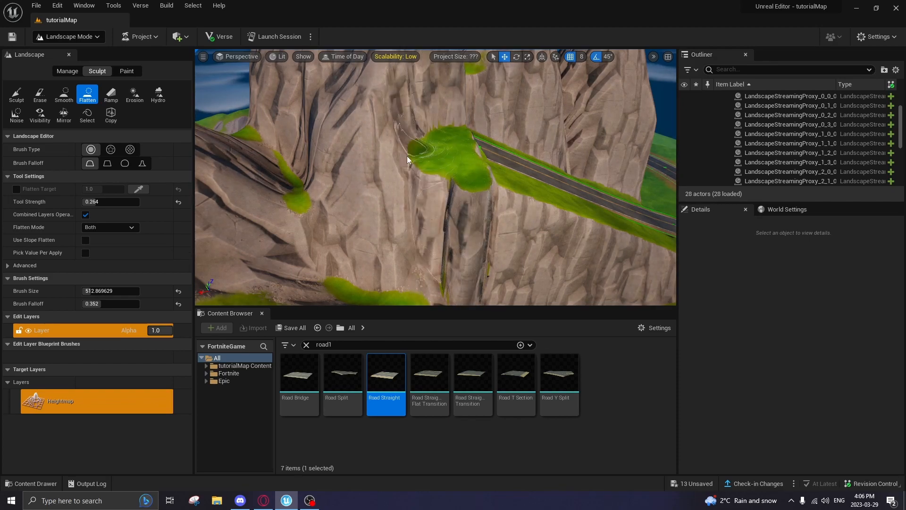
{"action": "left_click_drag", "start_coordinate": [408, 158], "coordinate": [451, 185]}
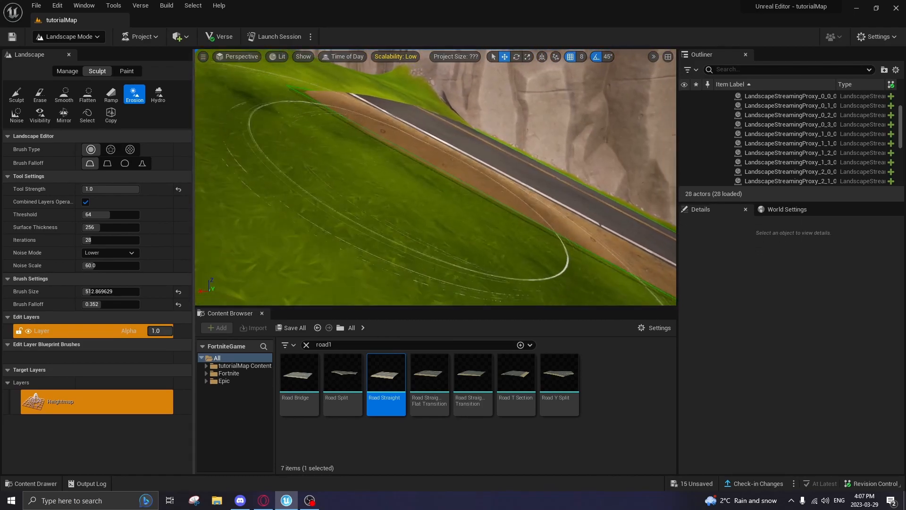
Alternate Erosion and Sculpt brushes along the ramp road's grass and rock banks.
{"action": "left_click", "coordinate": [16, 94]}
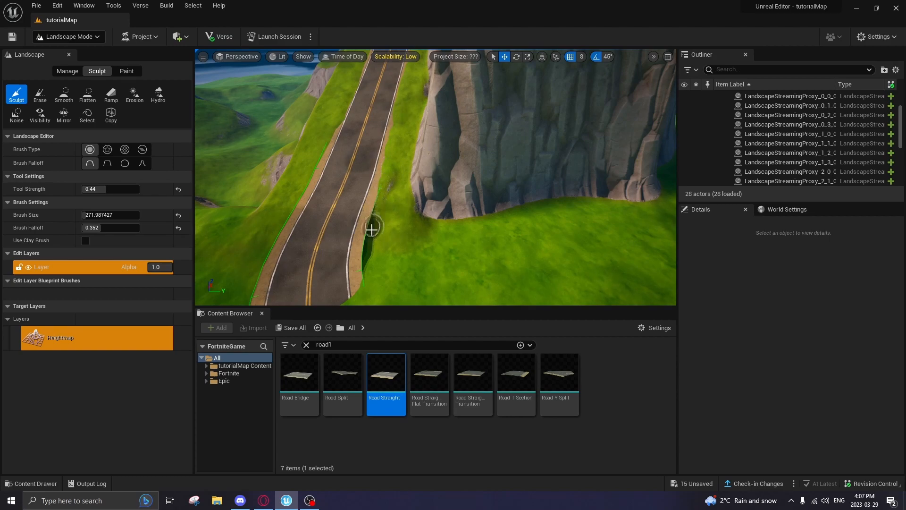
{"action": "left_click", "coordinate": [134, 94]}
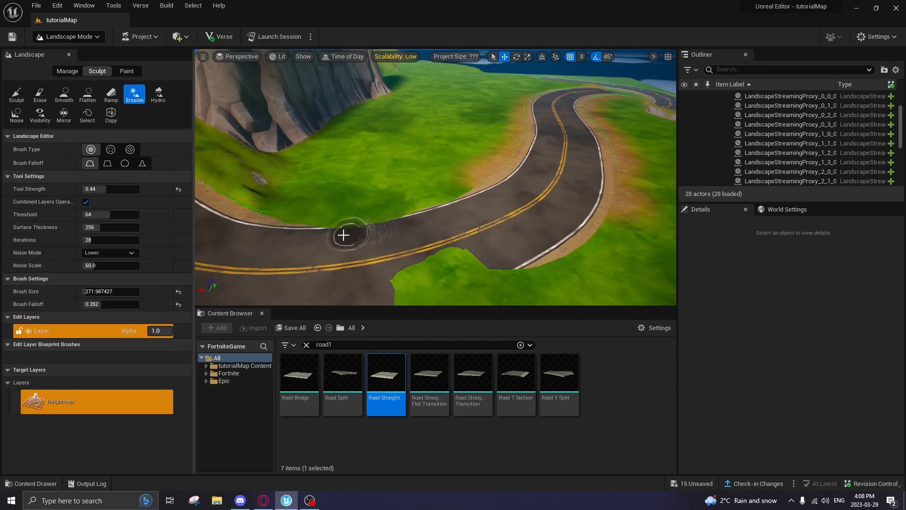
{"action": "left_click", "coordinate": [16, 93]}
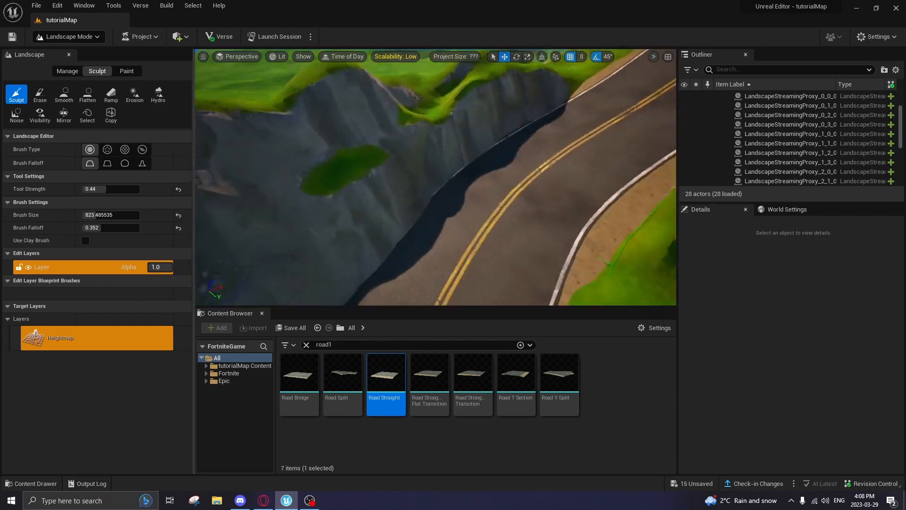
{"action": "left_click", "coordinate": [134, 93]}
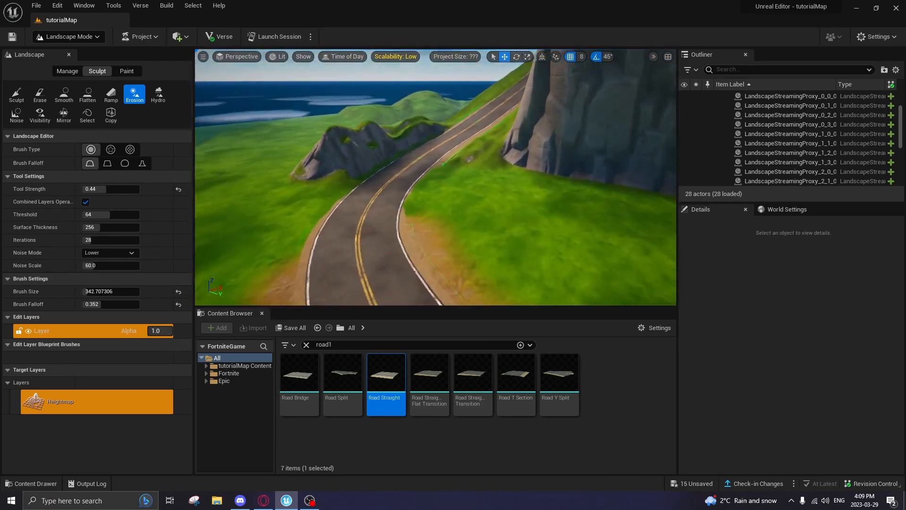
Paint dirt verges along the mountain road's curves and smooth them.
{"action": "left_click", "coordinate": [126, 70]}
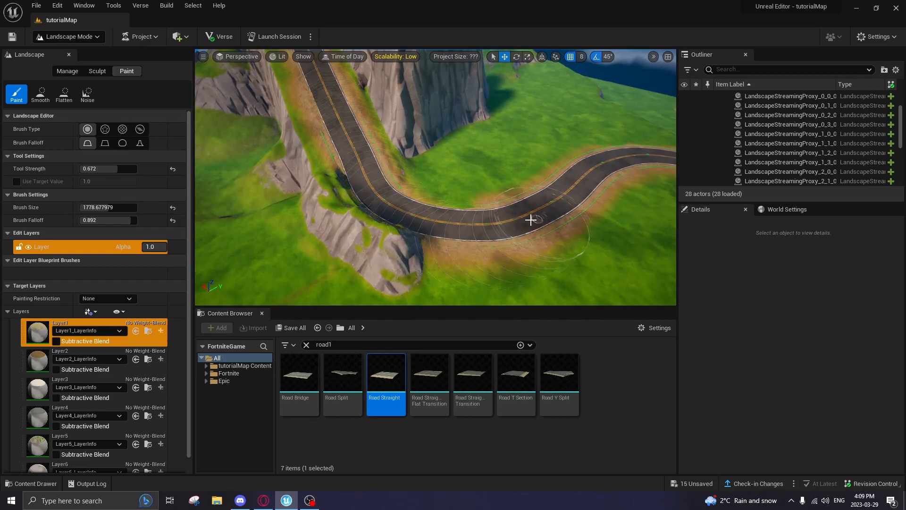
{"action": "left_click", "coordinate": [40, 95]}
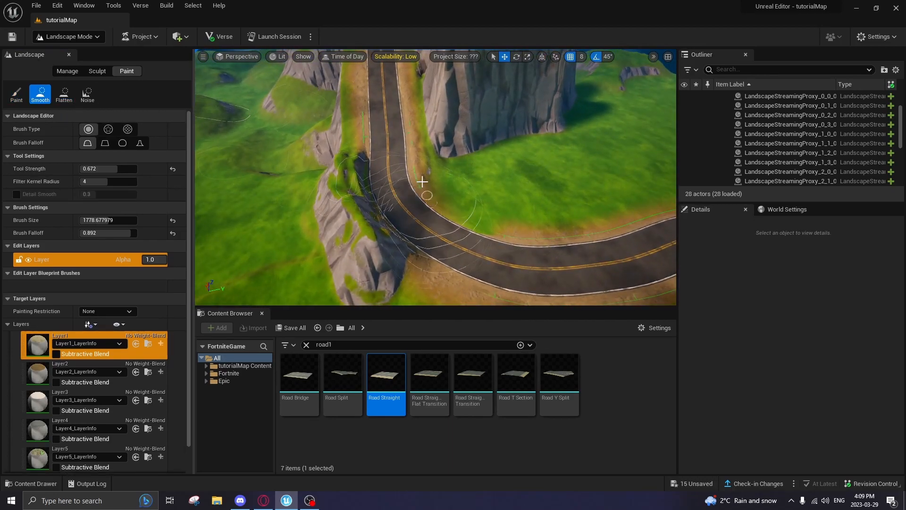